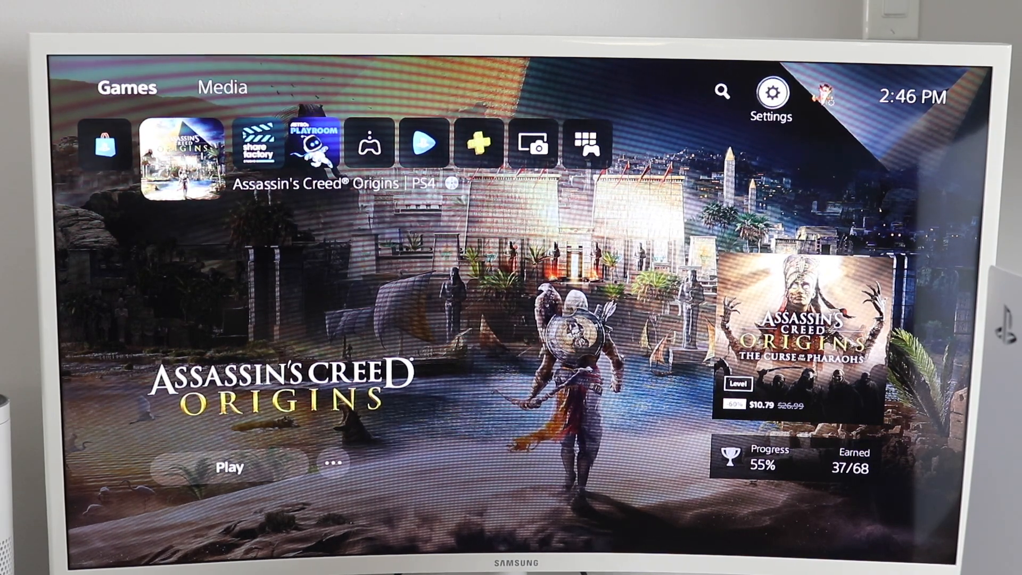
- Select the Settings gear on the home screen to open console settings
left_click(771, 91)
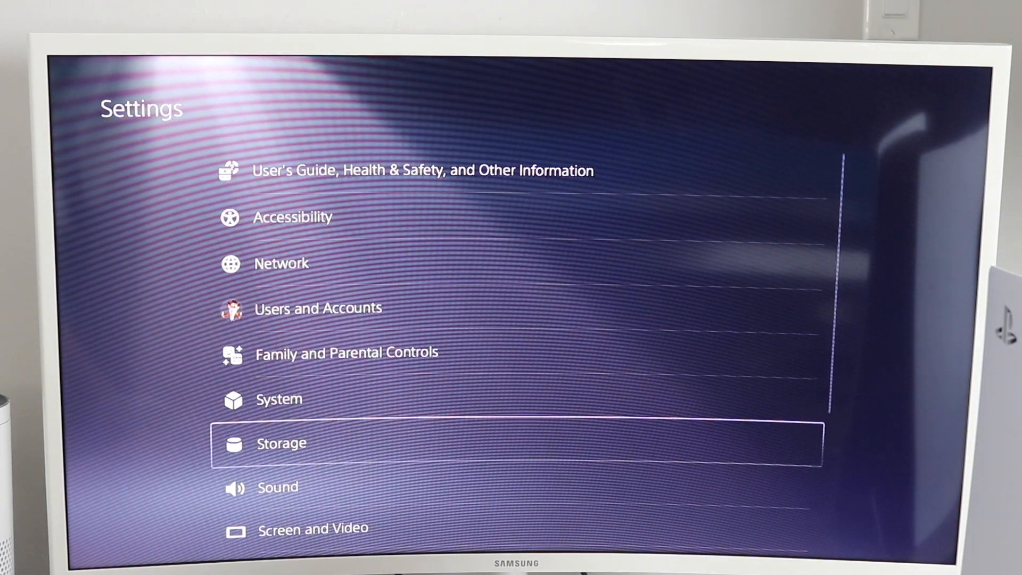
- Choose Storage in Settings to see usage by category, Media Gallery at 315.2 MB
left_click(276, 442)
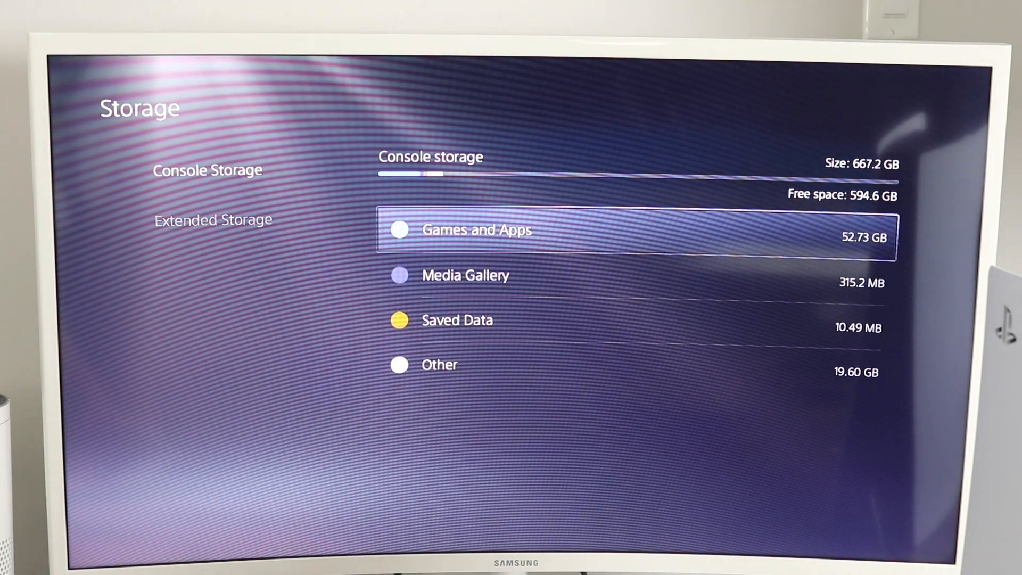
key("down")
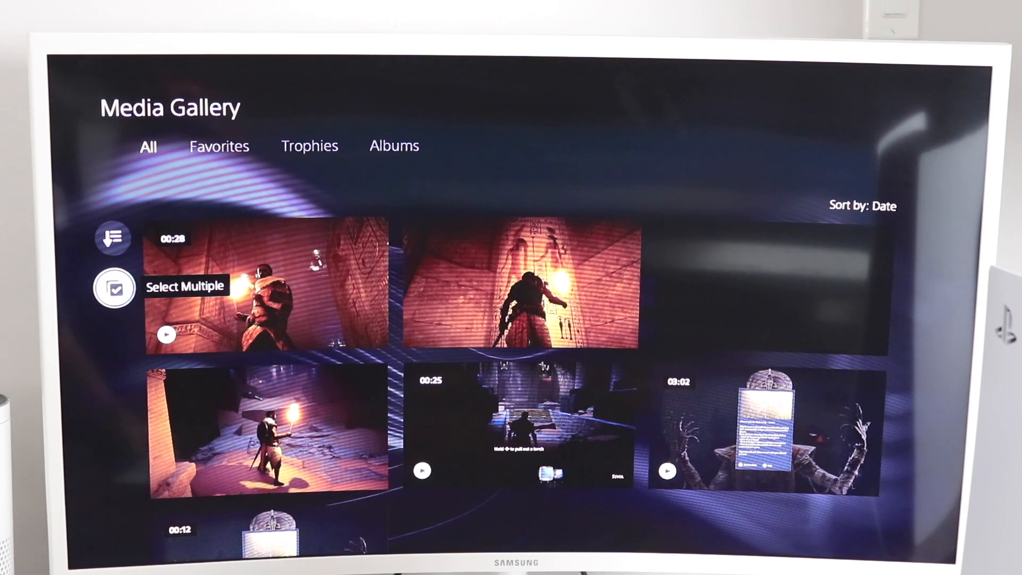
- Select two clips with Select Multiple, delete them, and confirm the deletion
left_click(115, 287)
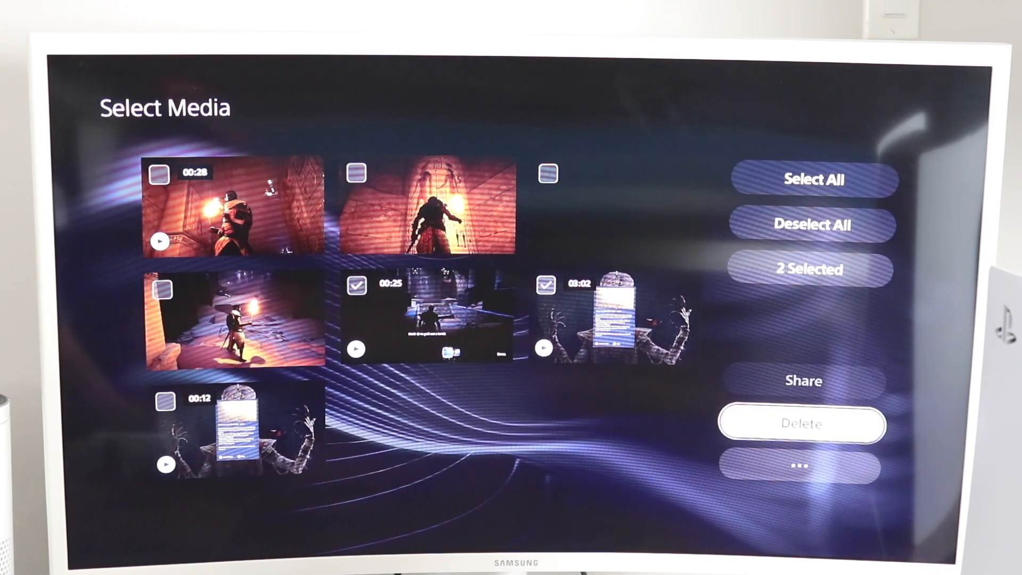
left_click(802, 424)
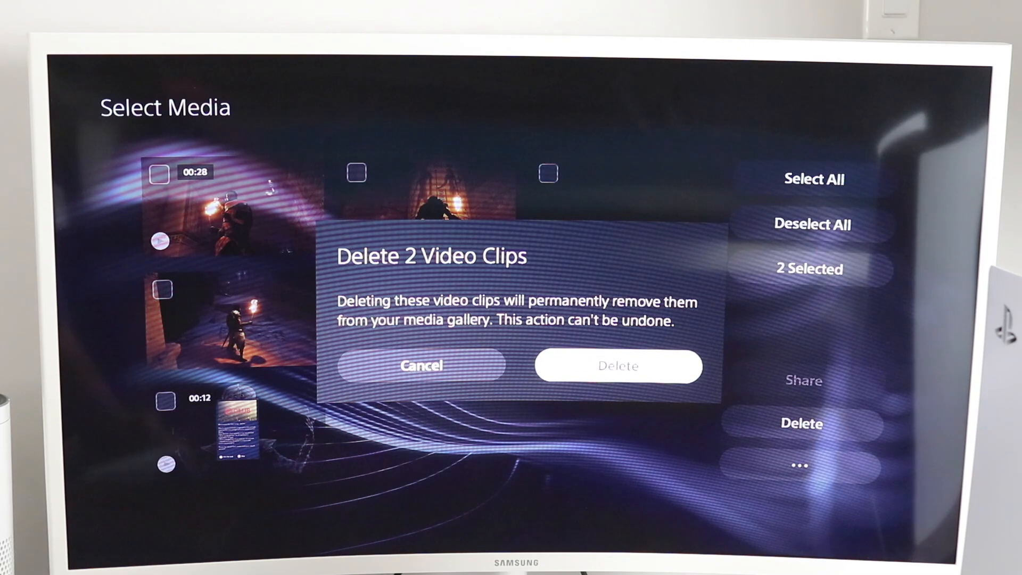
left_click(420, 366)
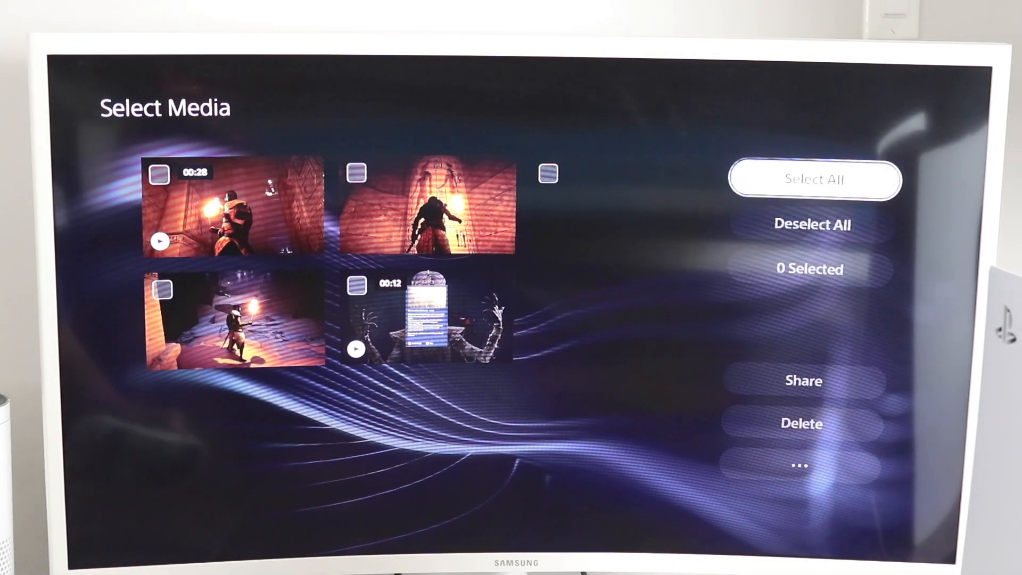
- Use Select All to tick all five remaining clips
left_click(814, 179)
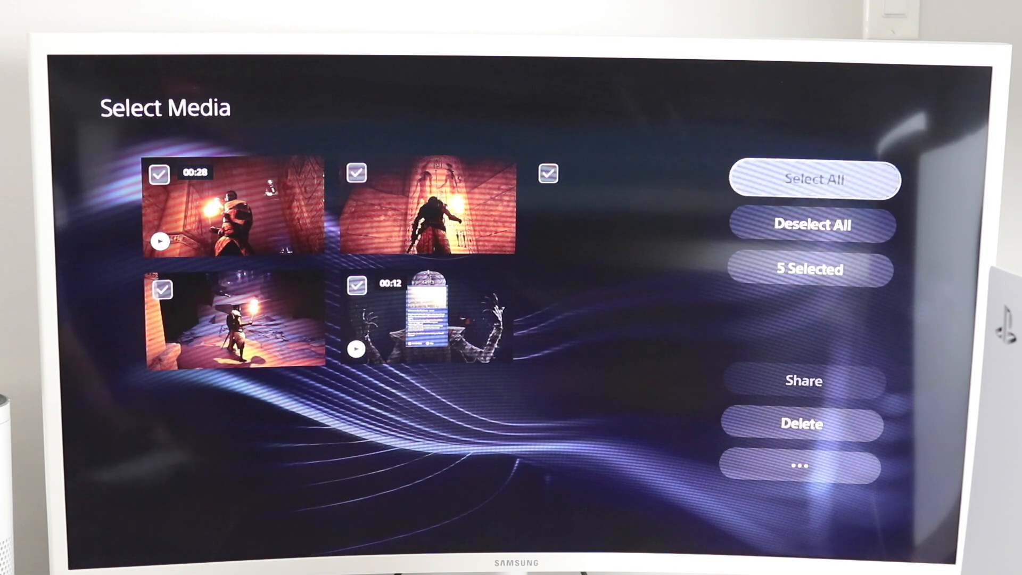
mouse_move(803, 425)
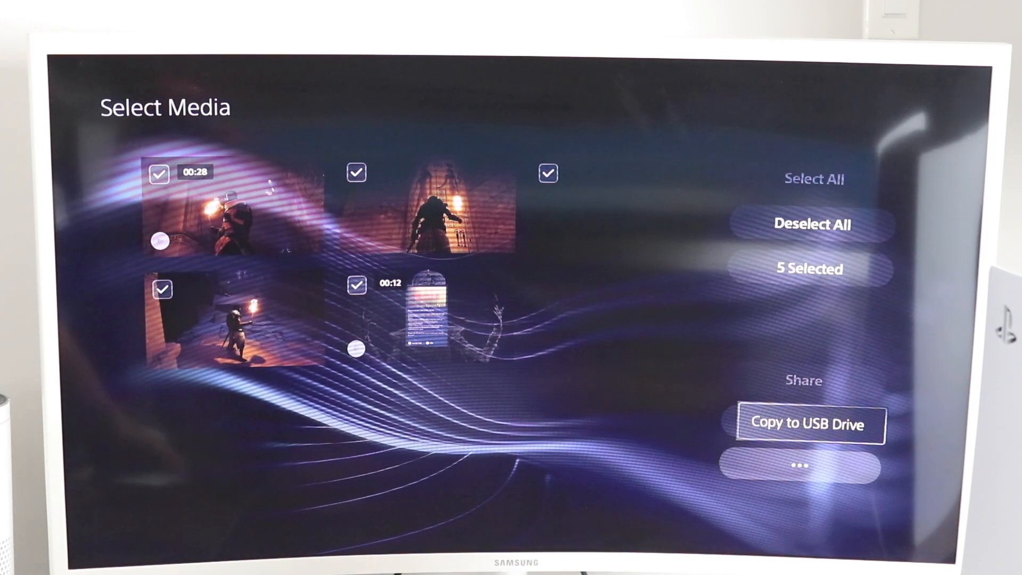
left_click(809, 424)
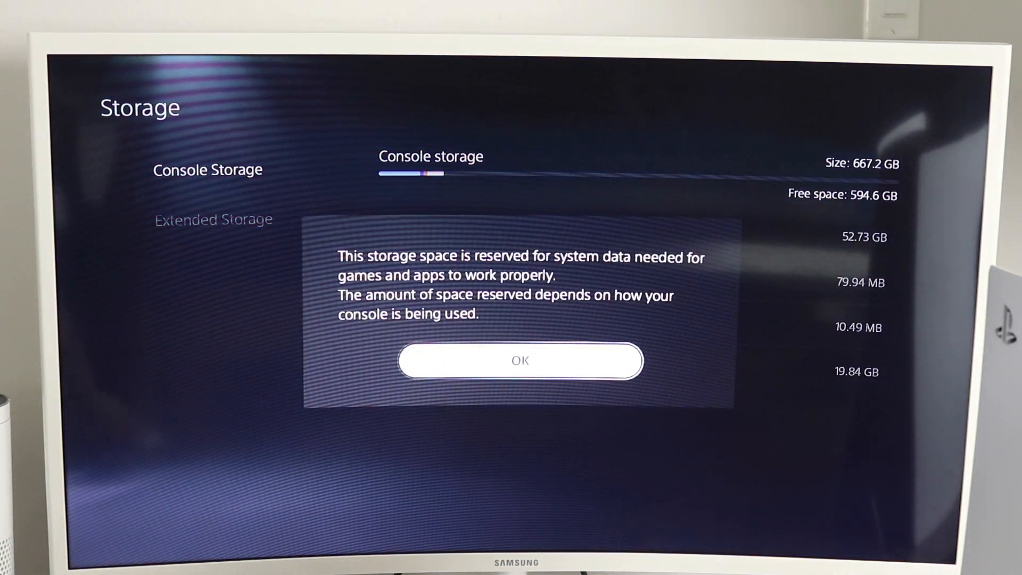
- Dismiss the system-reserved space notice to view Media Gallery at 79.94 MB
left_click(519, 360)
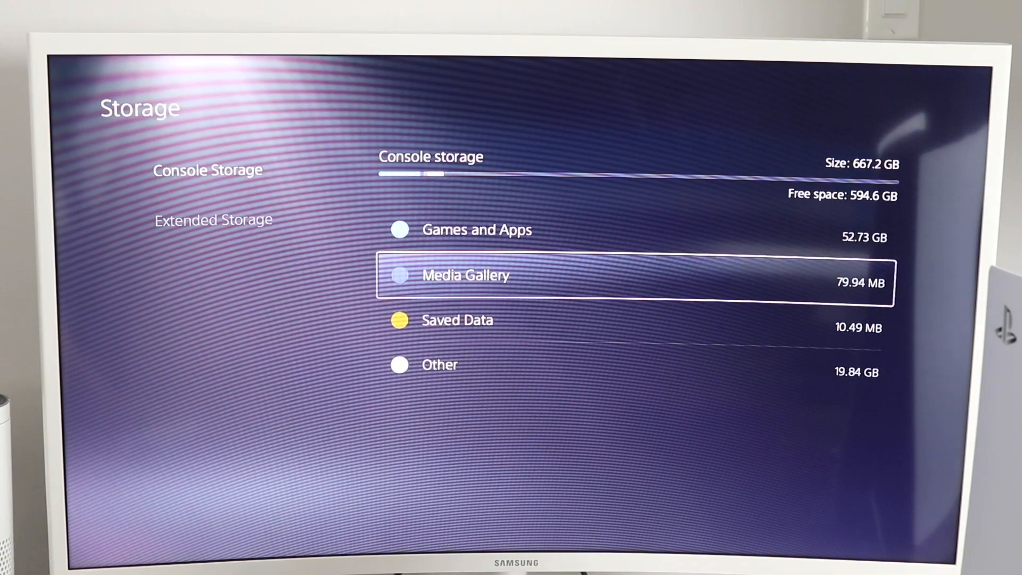